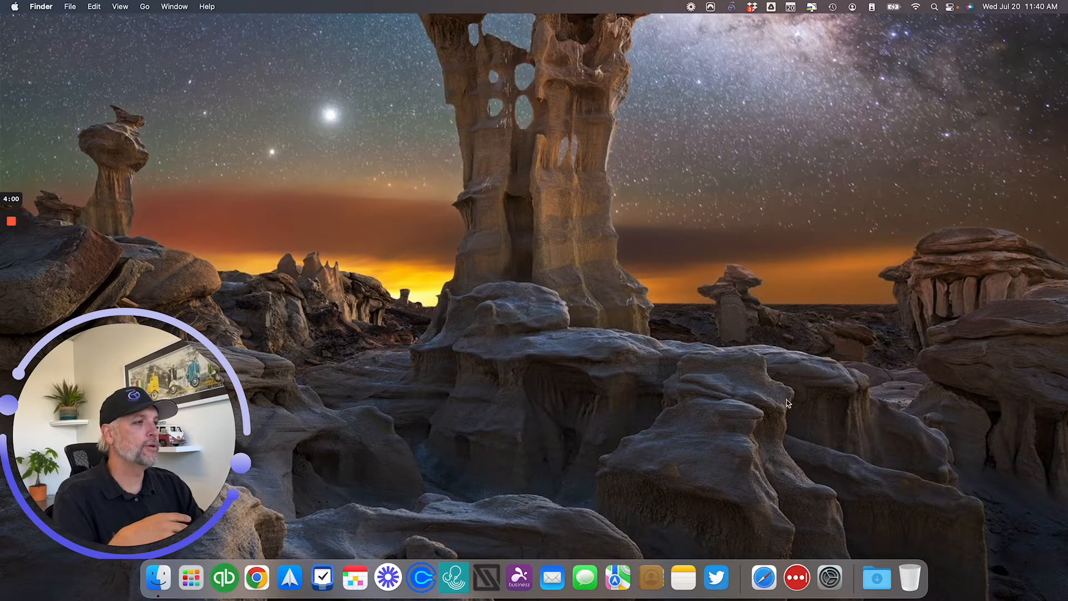
mouse_move(552, 577)
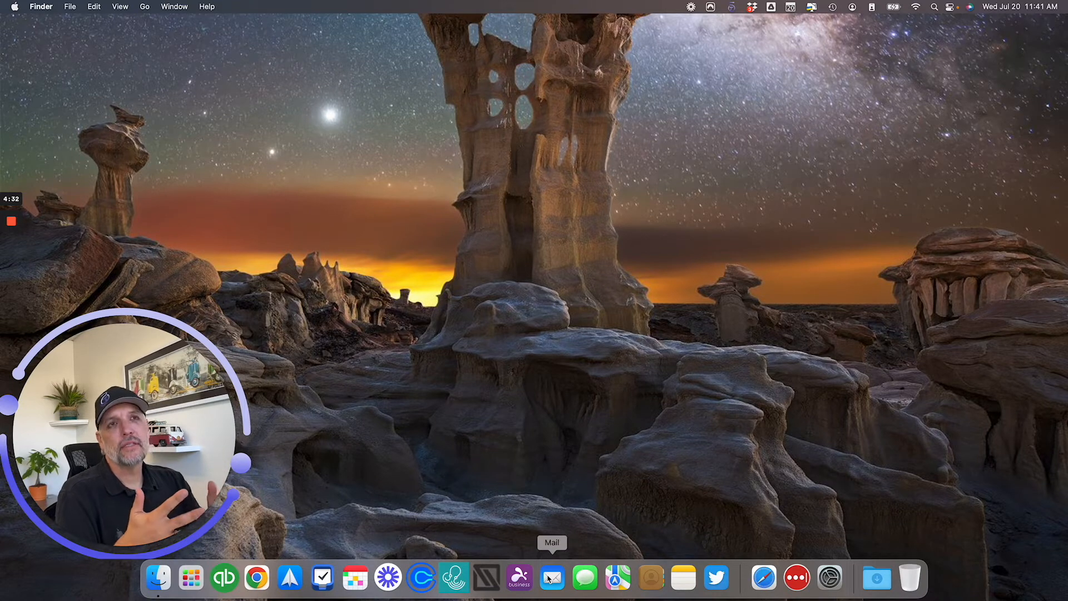
mouse_move(300, 570)
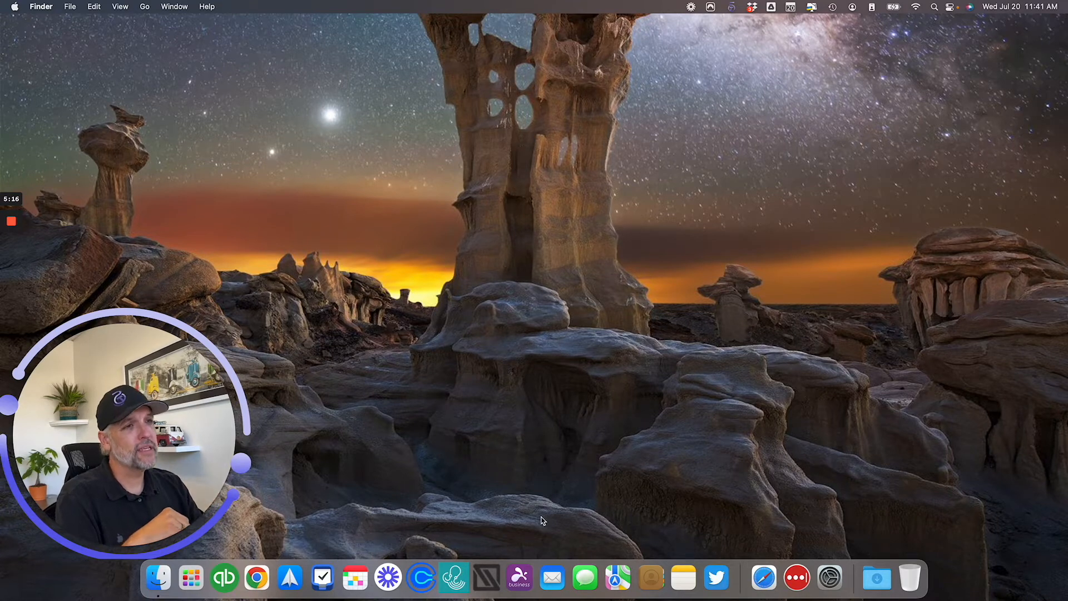
mouse_move(551, 577)
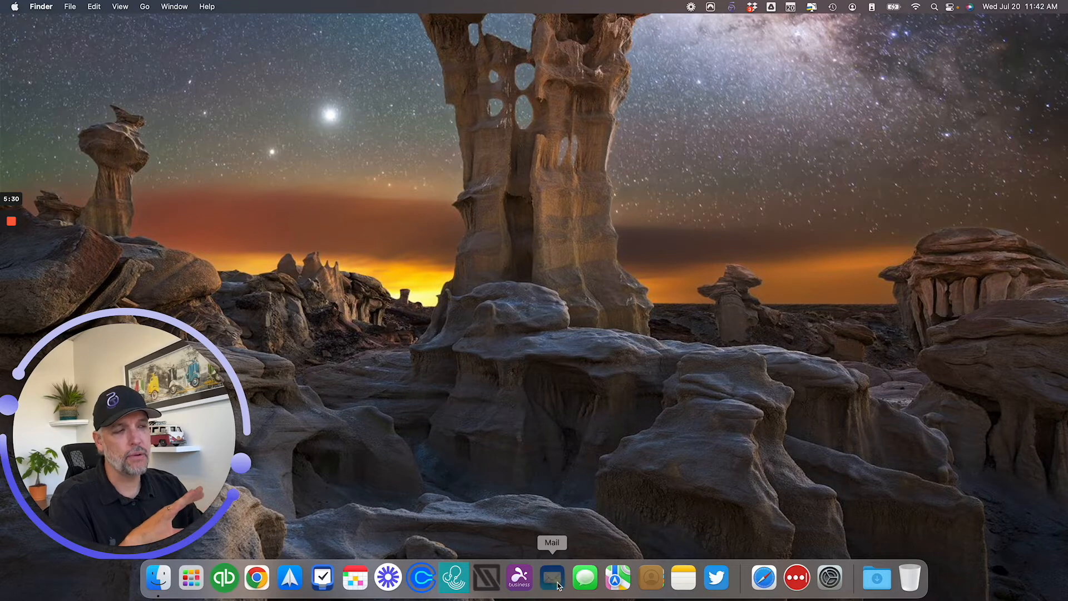
Launch Mail from the Dock, landing on the Support inbox with a password prompt.
click(552, 576)
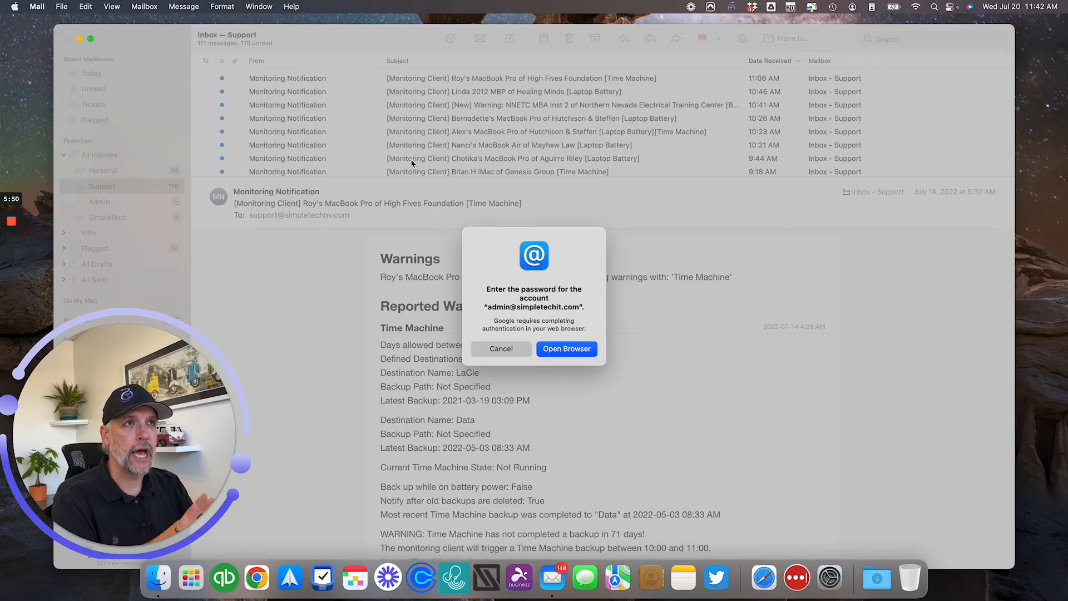
mouse_move(47, 21)
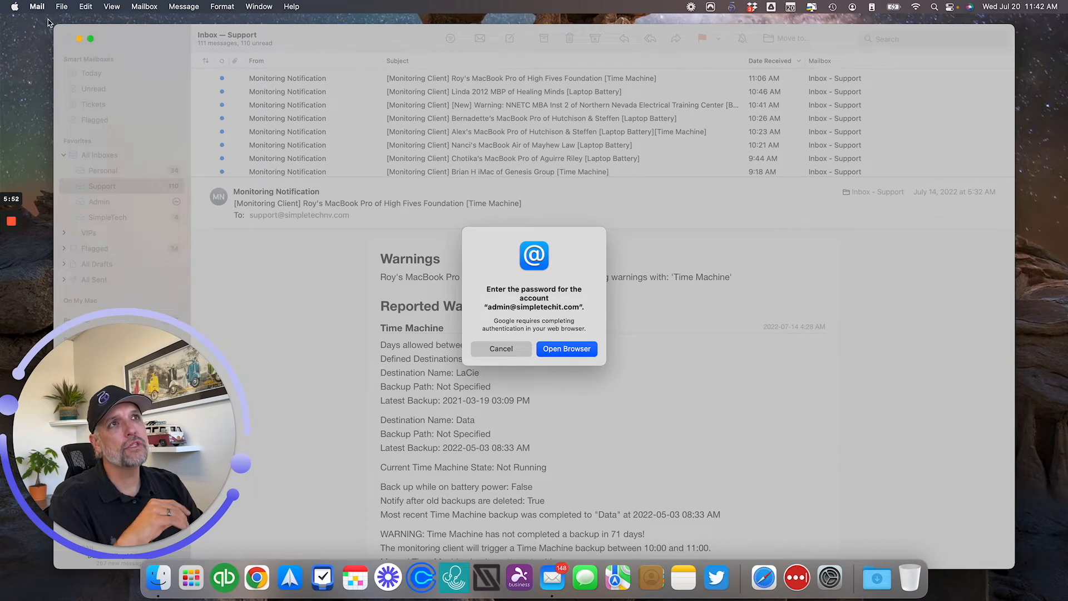
Bring up Mail Preferences, showing the Accounts settings.
click(38, 6)
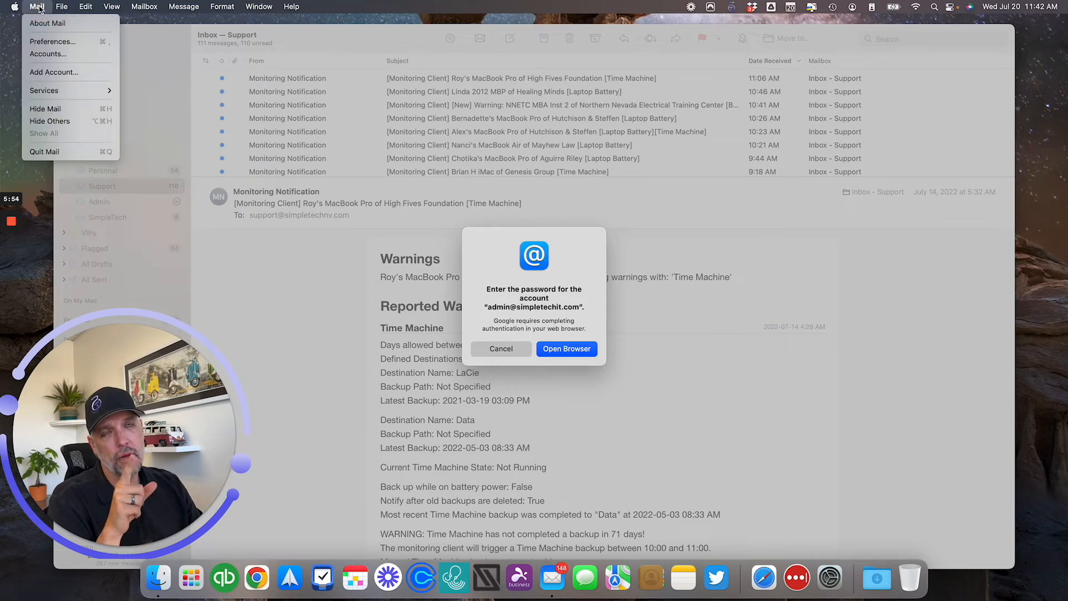
mouse_move(50, 41)
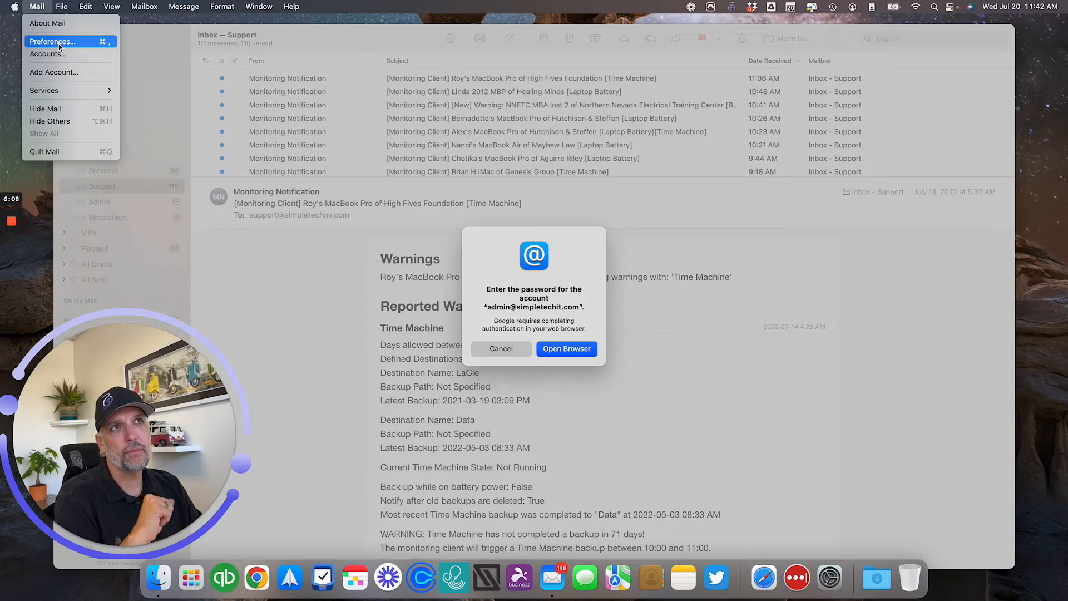
click(54, 42)
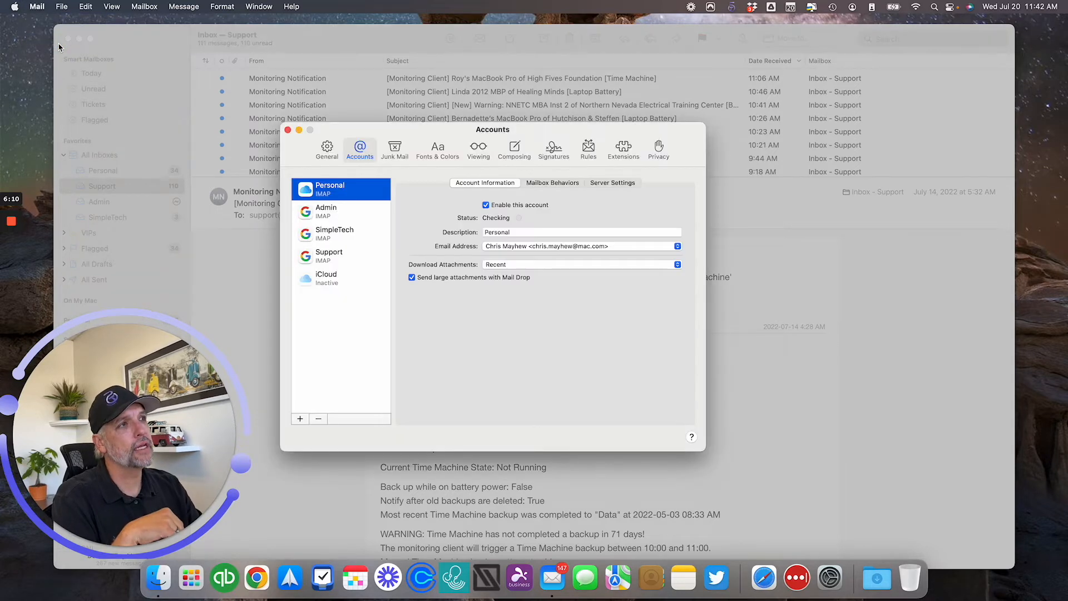
Review the Default email reader choices in General preferences, leaving Spark unchanged.
click(327, 147)
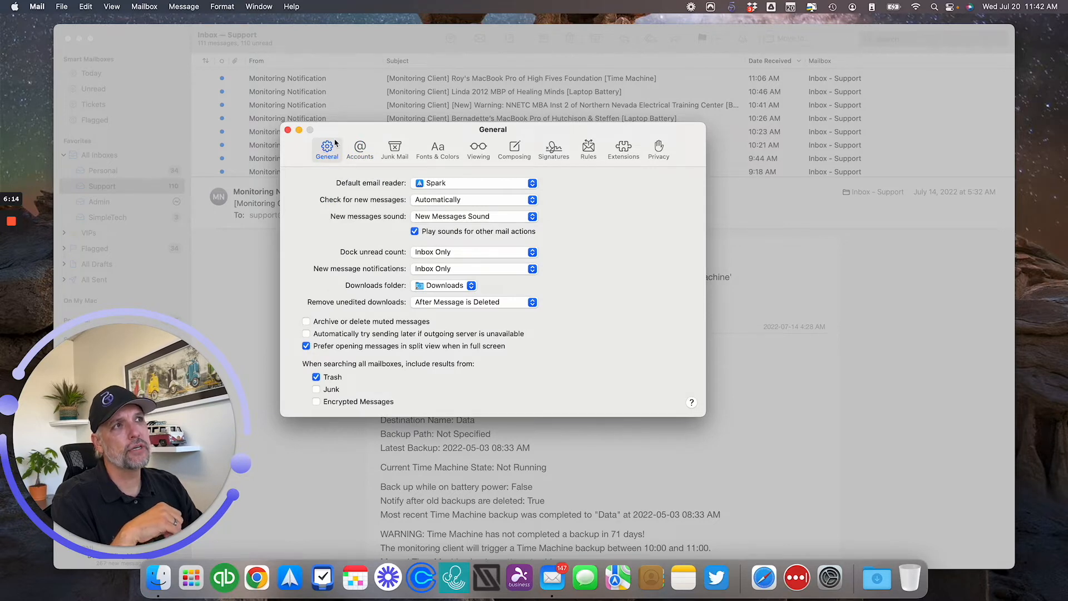
mouse_move(334, 194)
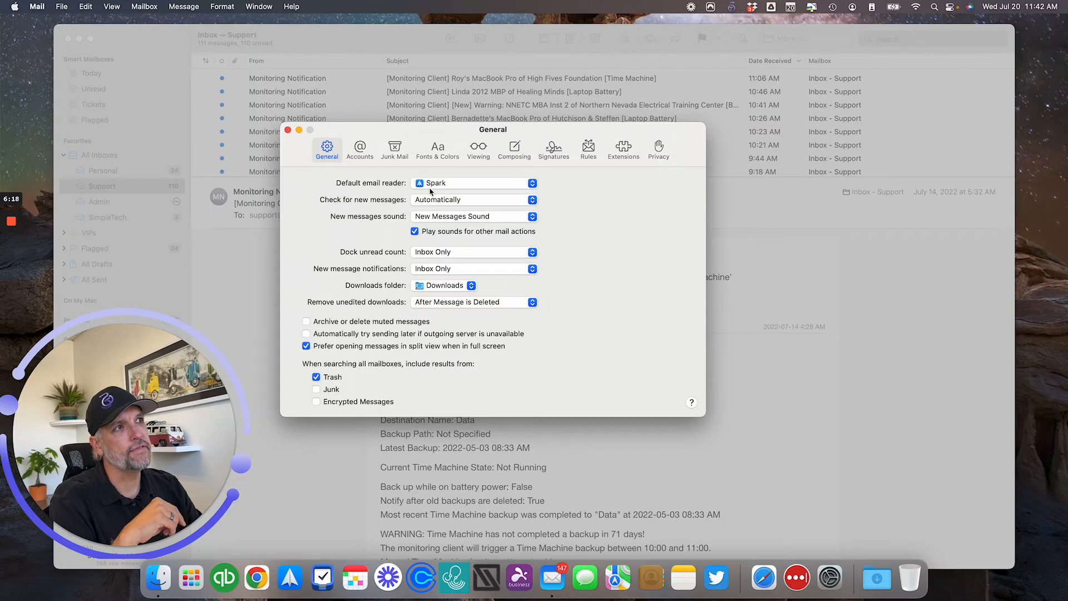
click(473, 182)
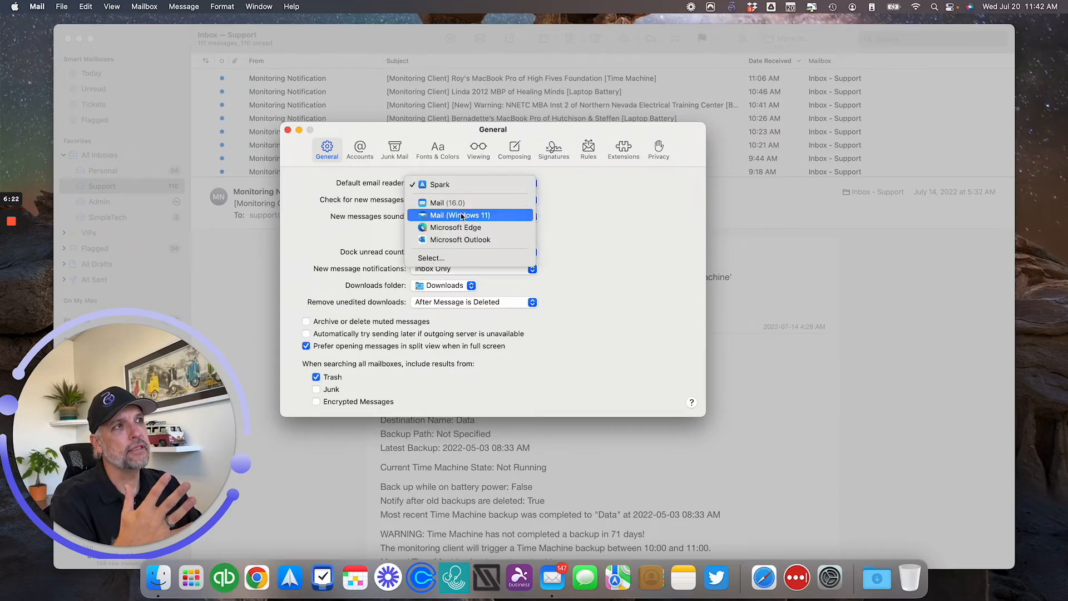
mouse_move(458, 239)
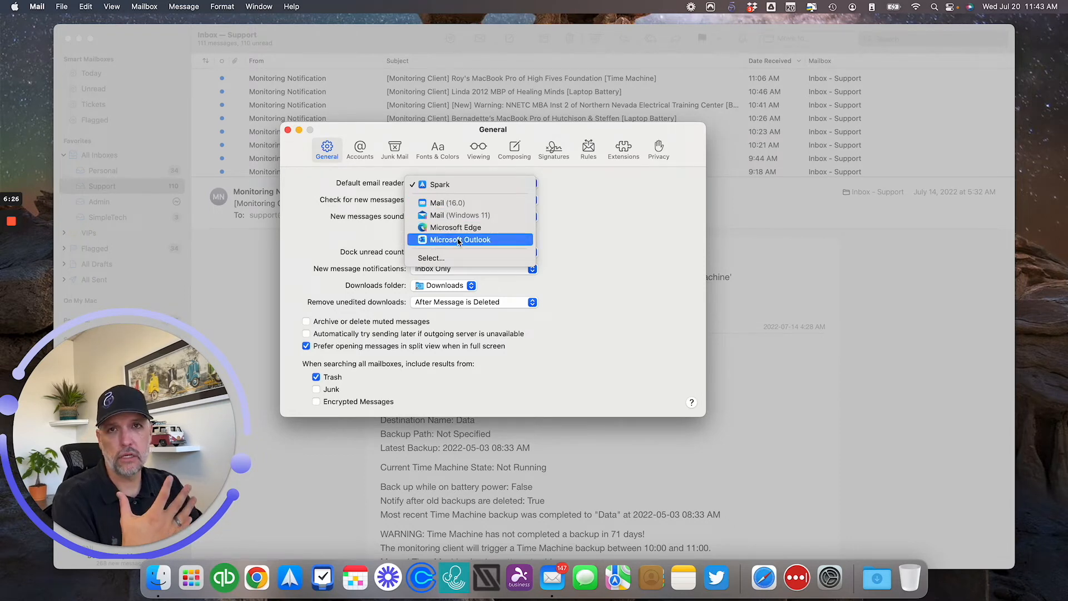
mouse_move(454, 202)
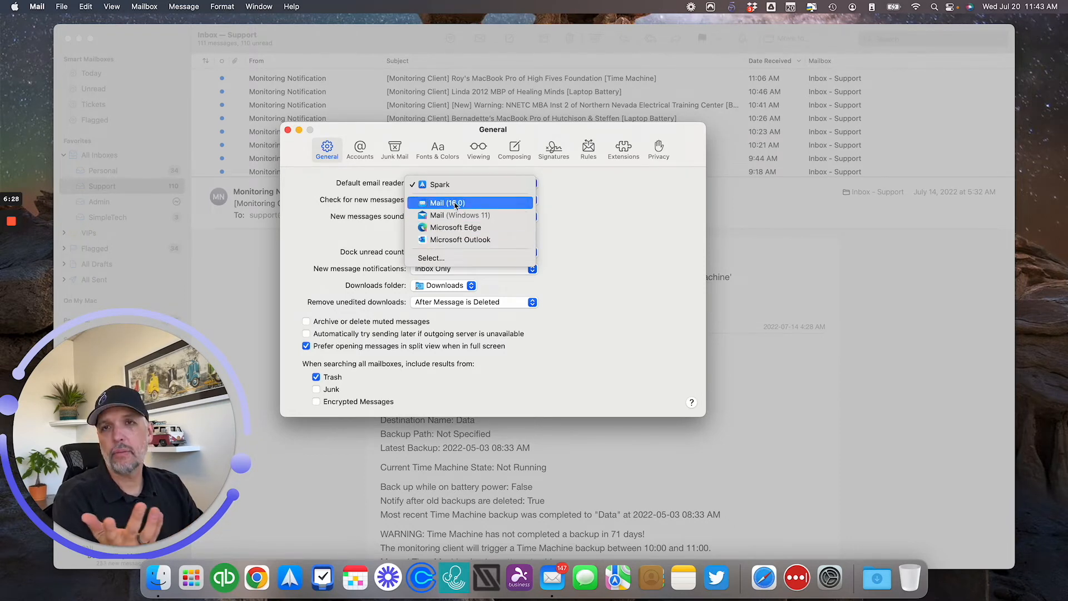
mouse_move(456, 184)
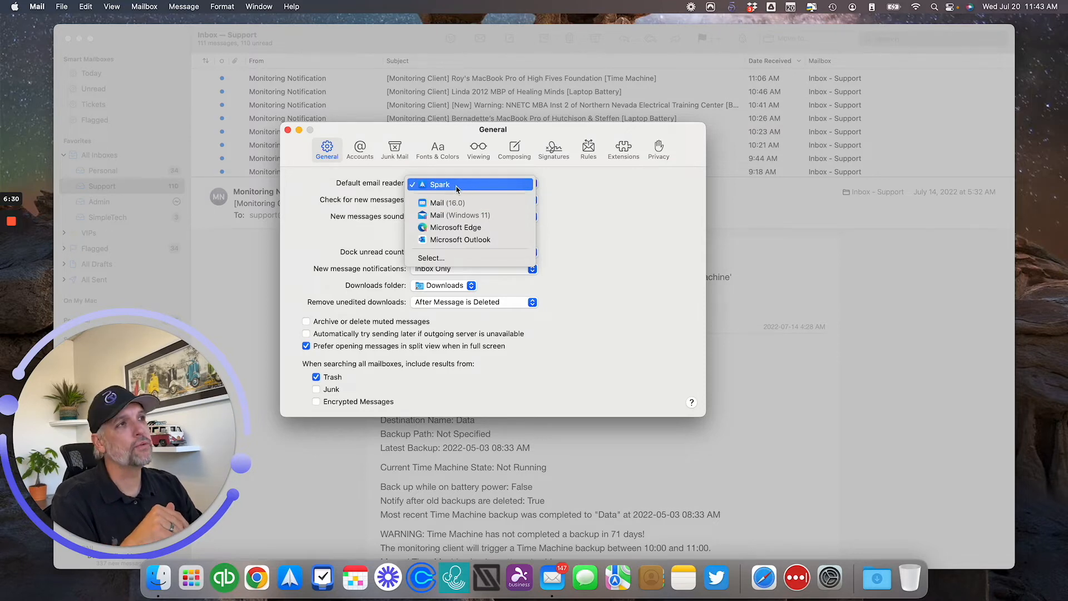
mouse_move(412, 190)
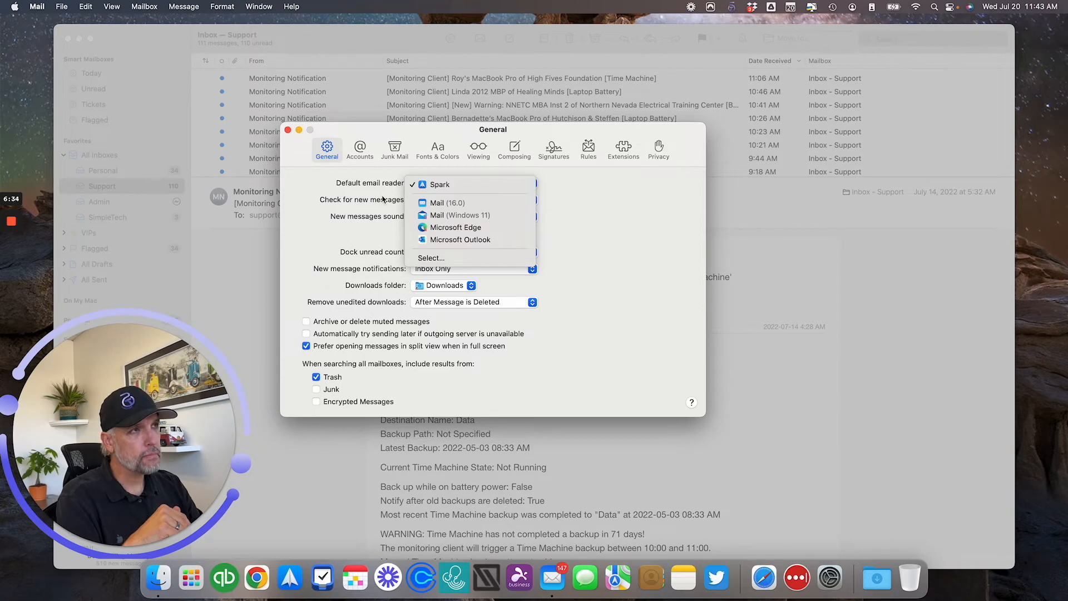
mouse_move(442, 189)
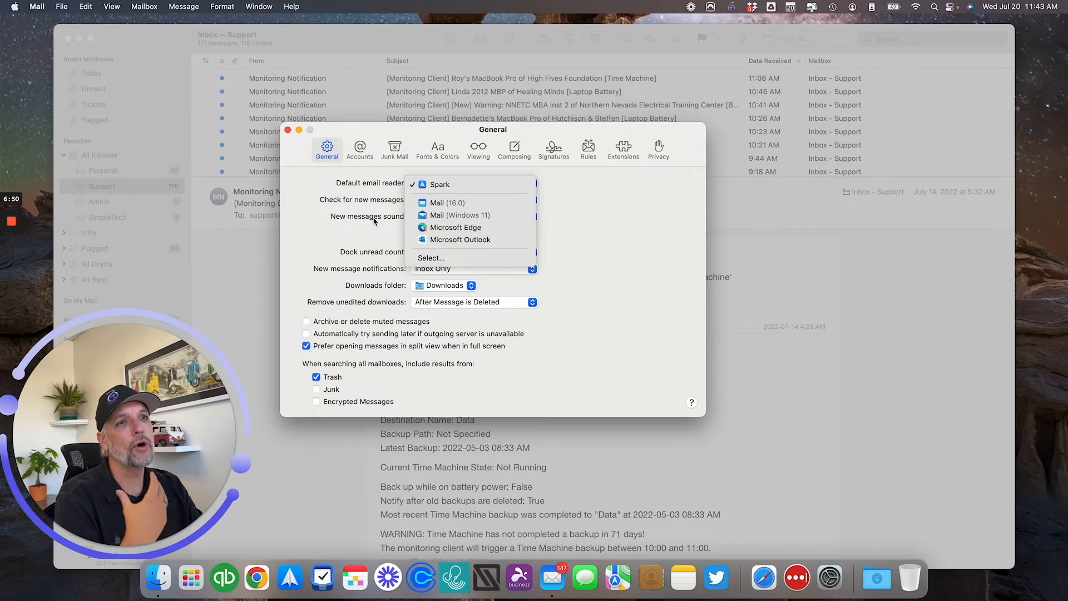
mouse_move(459, 214)
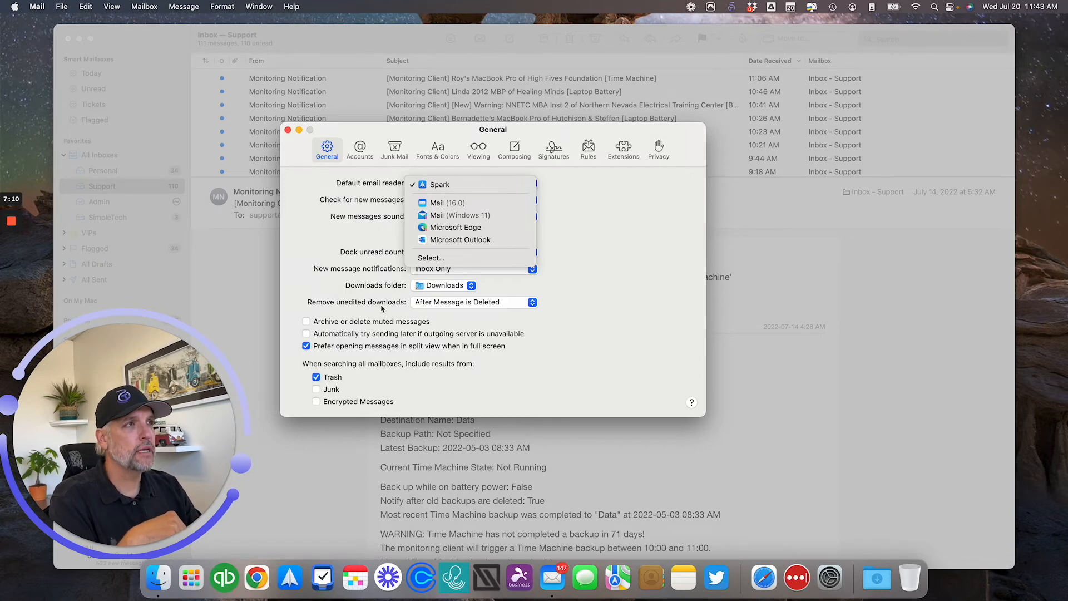
click(437, 185)
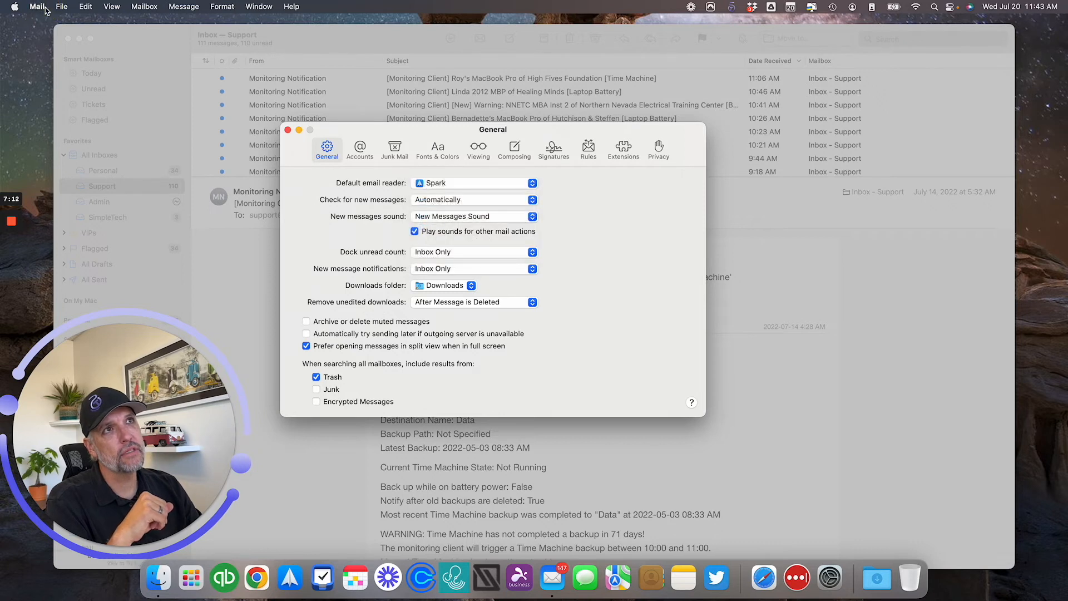
mouse_move(294, 180)
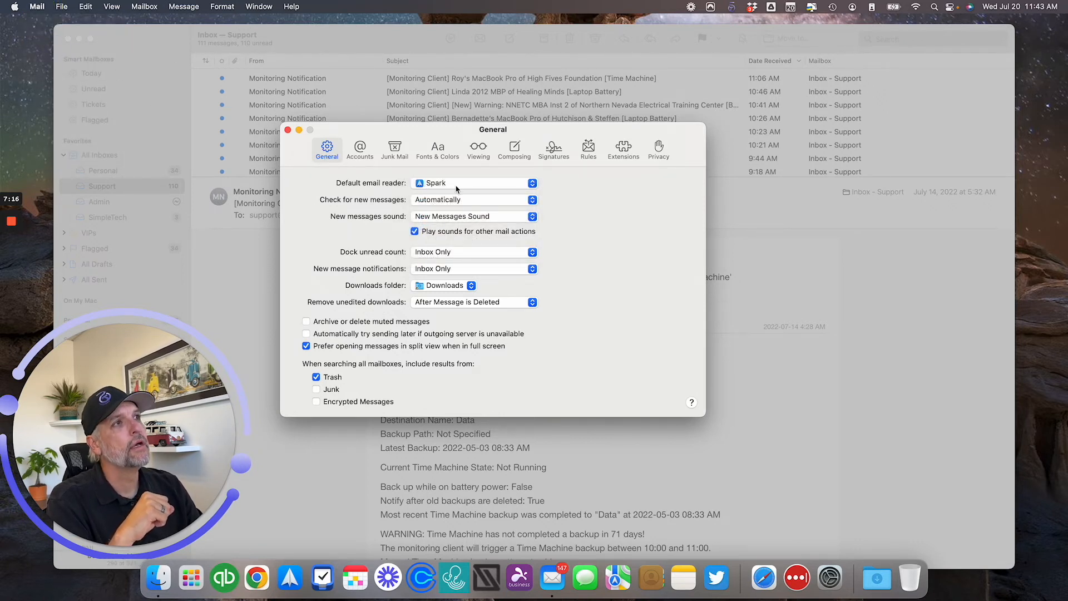
Set the Default email reader to Spark and close Preferences.
click(474, 183)
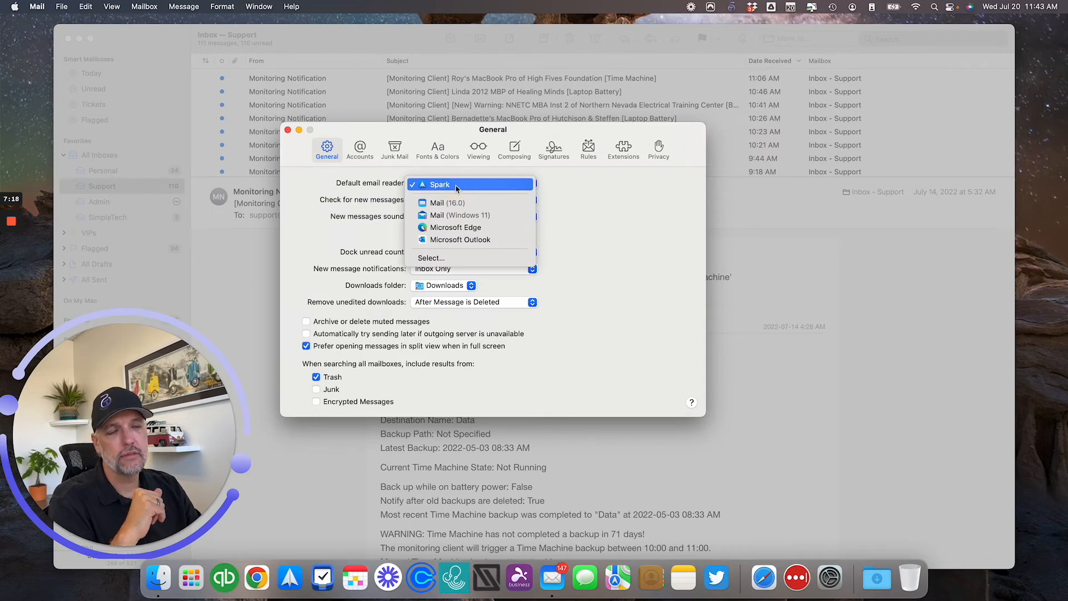
click(445, 185)
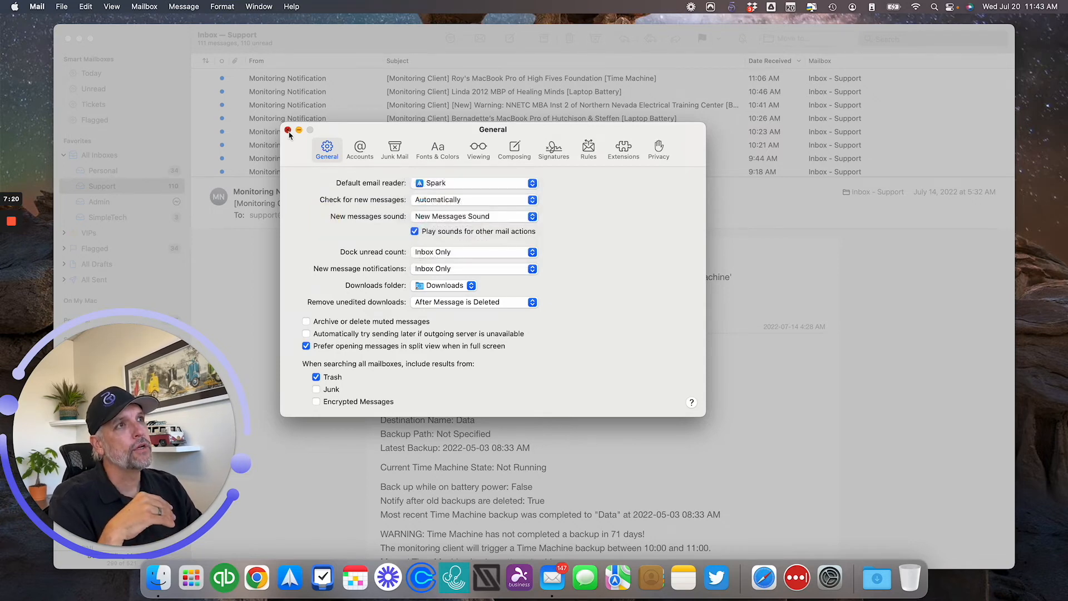
click(289, 129)
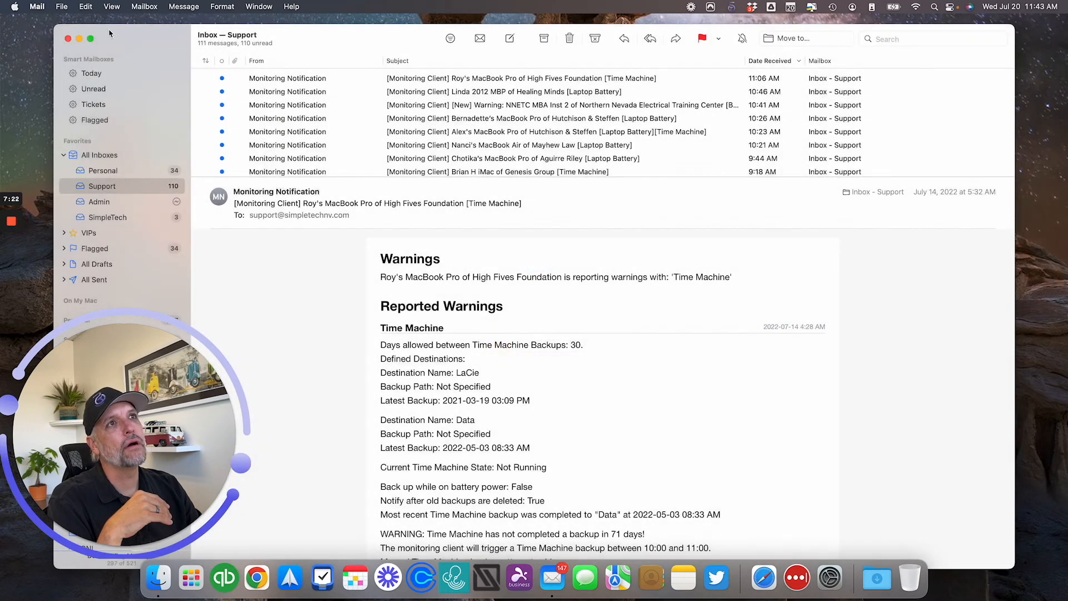
Quit Mail, returning to the Finder desktop.
click(35, 7)
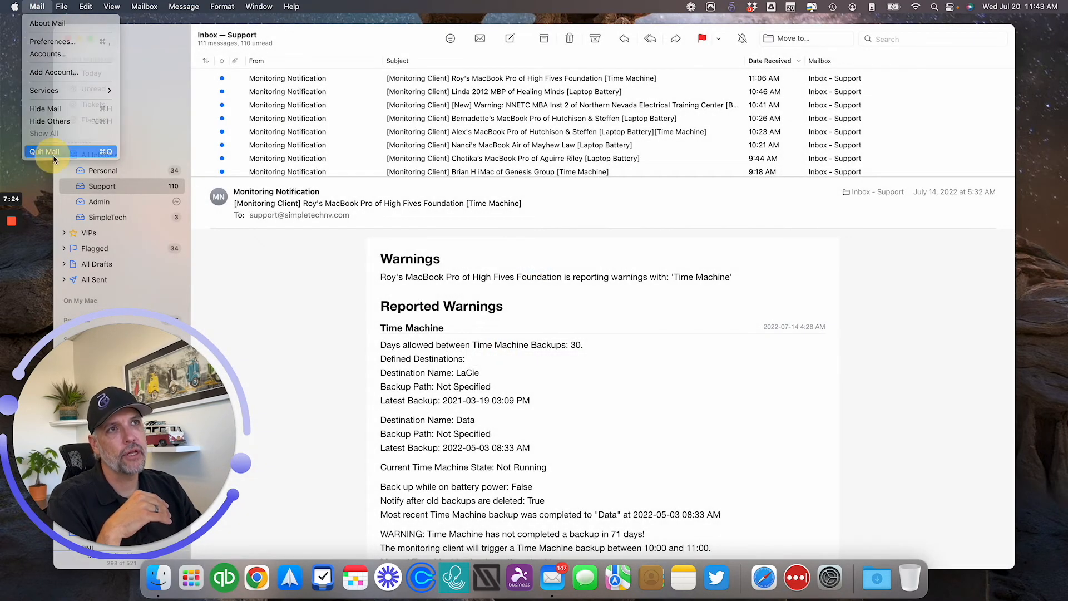
click(44, 151)
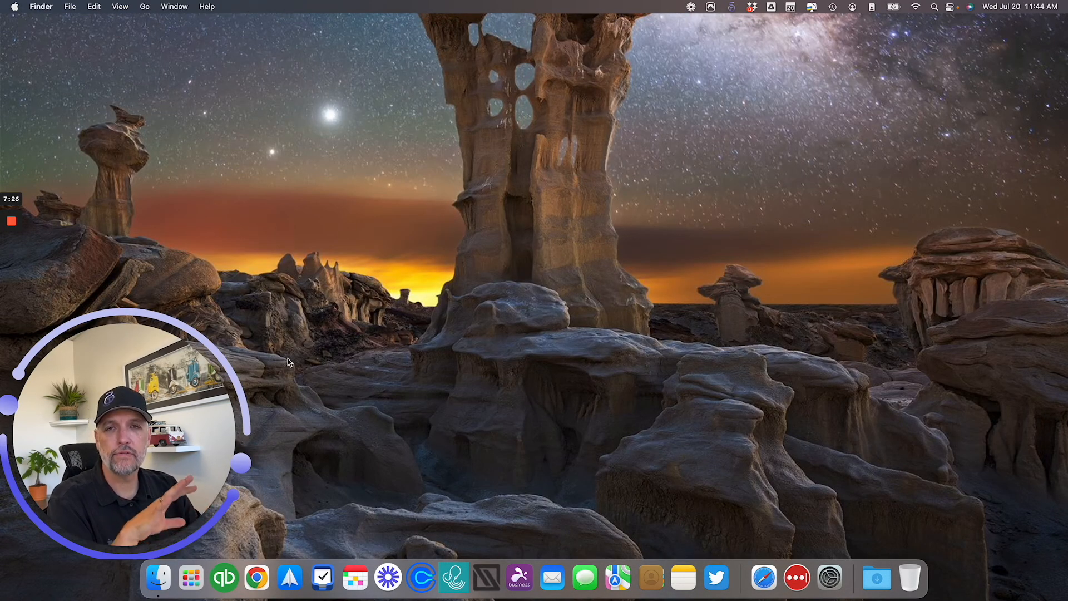
mouse_move(288, 590)
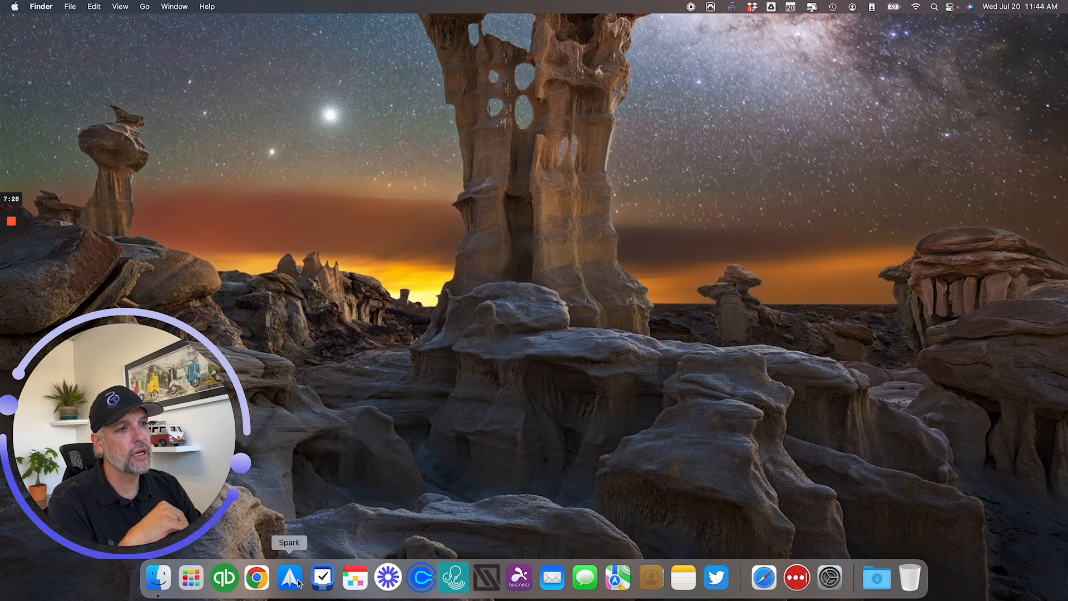